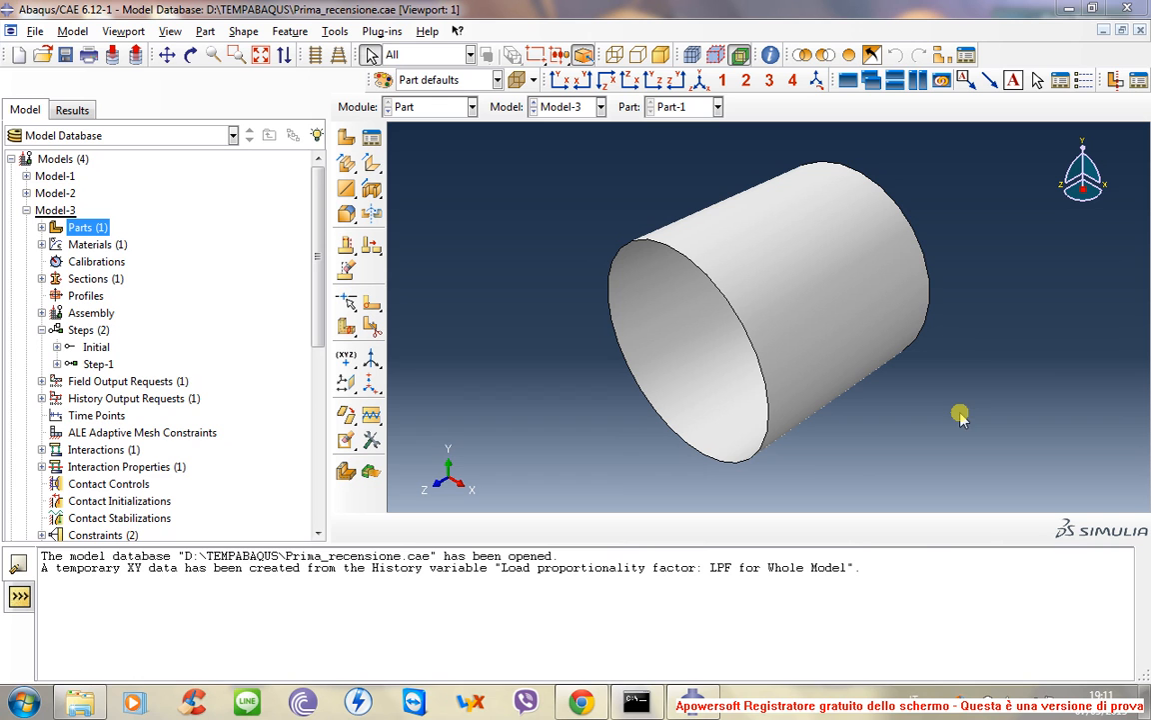
pyautogui.moveTo(183, 283)
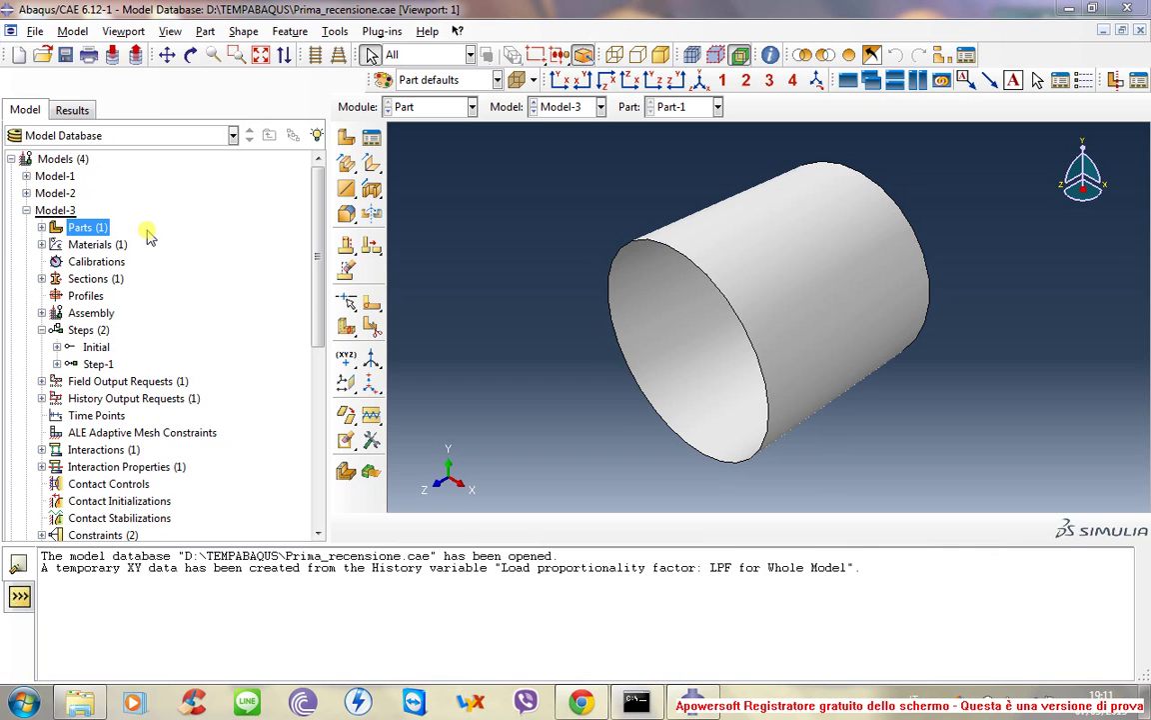
pyautogui.moveTo(153, 244)
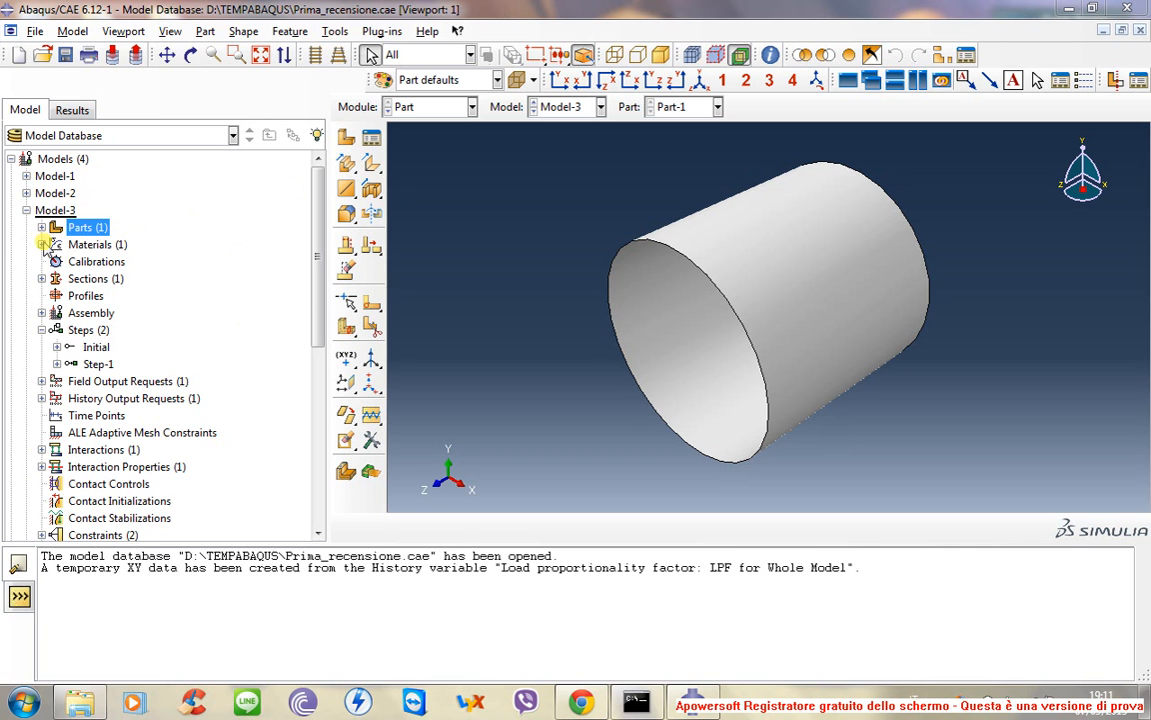
# Step: Expand Model-3's Materials and open Al_6061 in the Edit Material dialog
pyautogui.click(42, 244)
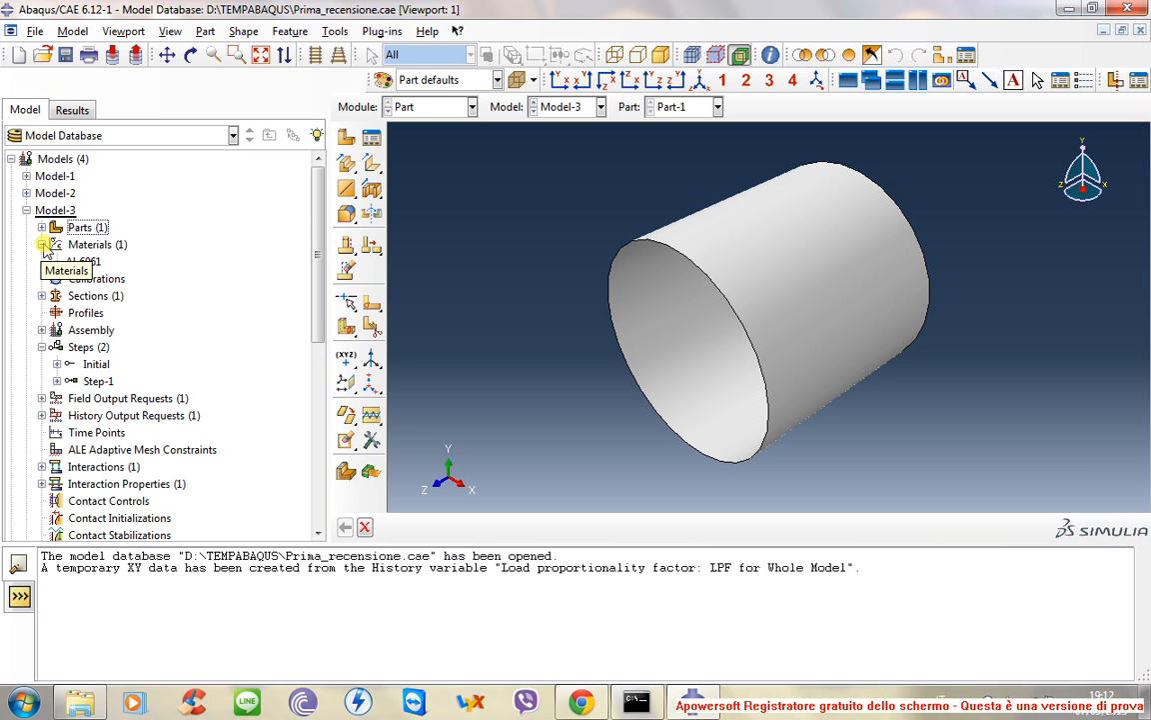
pyautogui.click(42, 244)
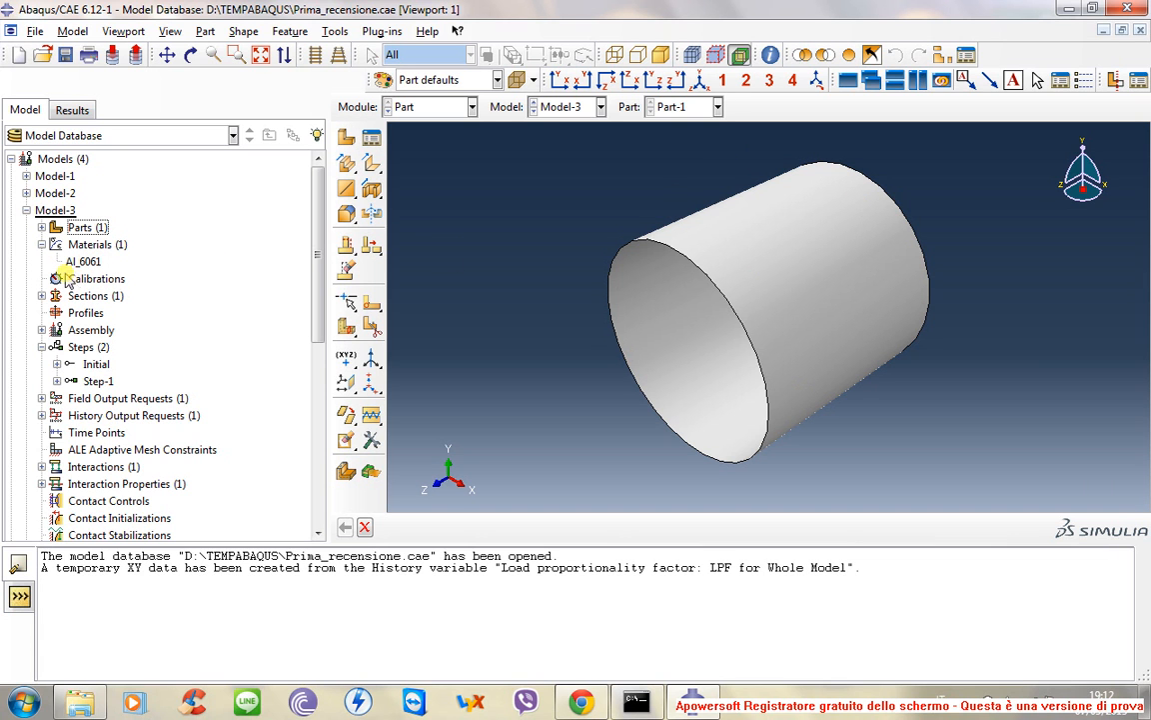
pyautogui.doubleClick(83, 261)
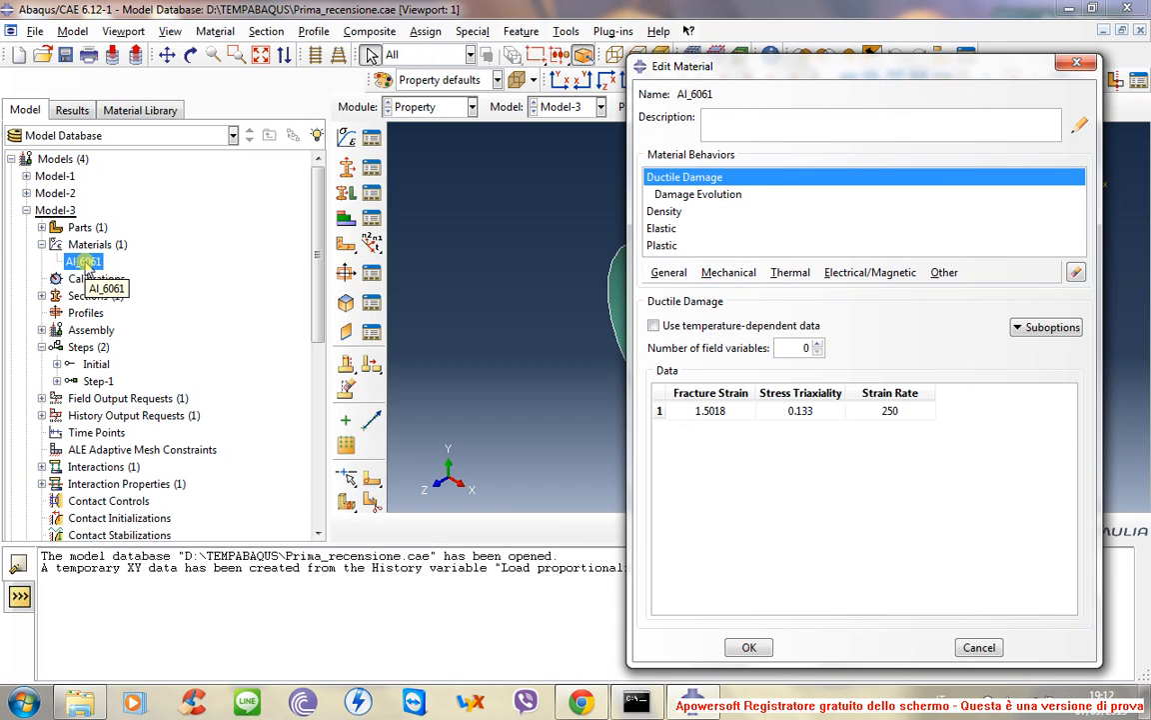
# Step: Display Al_6061's isotropic Plastic table, yield stress 125 MPa rising to 305 MPa at 0.2 strain
pyautogui.click(662, 245)
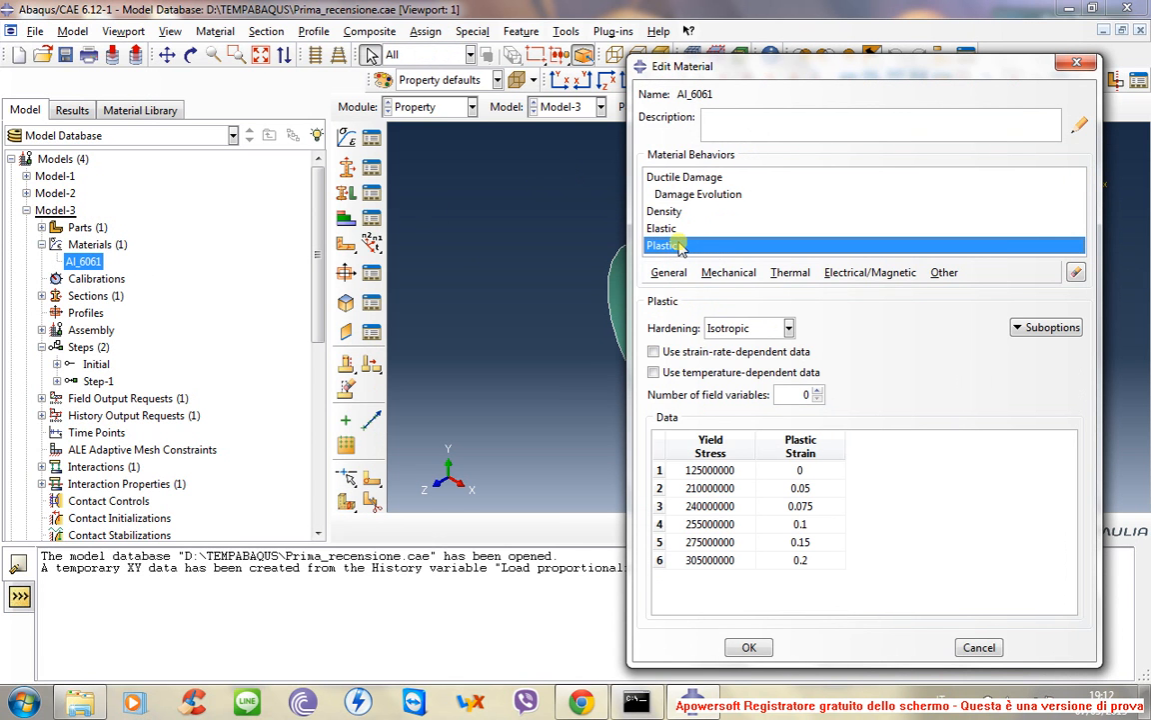
pyautogui.moveTo(718, 272)
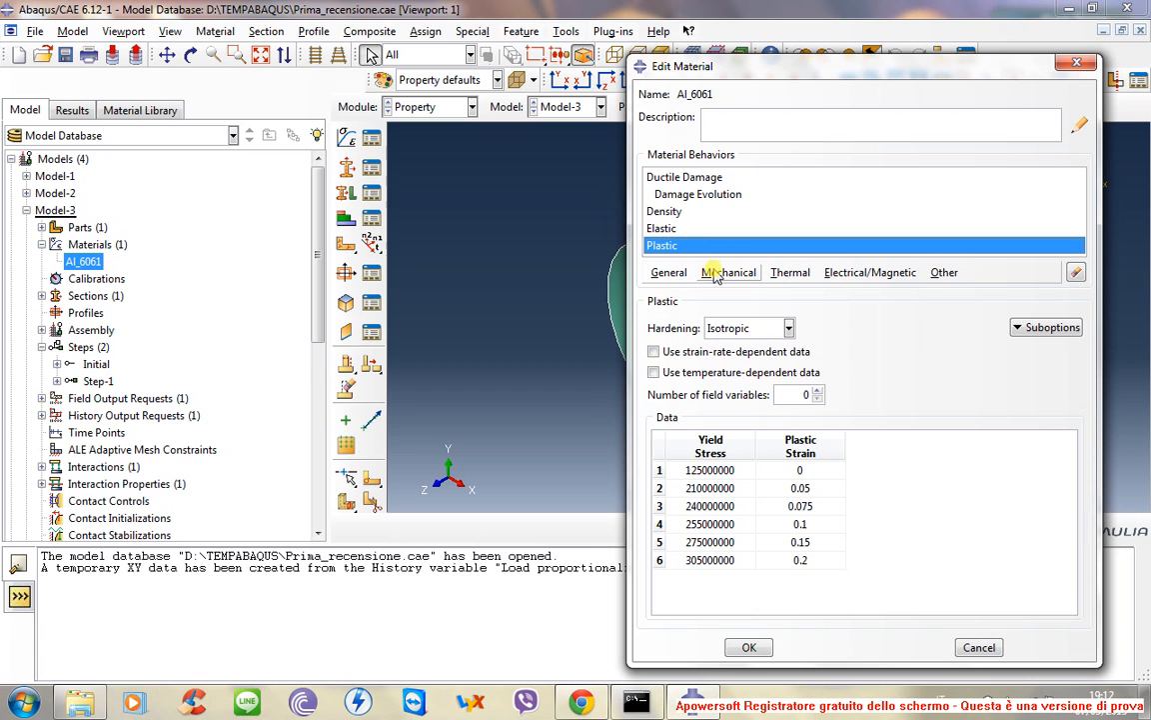
pyautogui.click(729, 272)
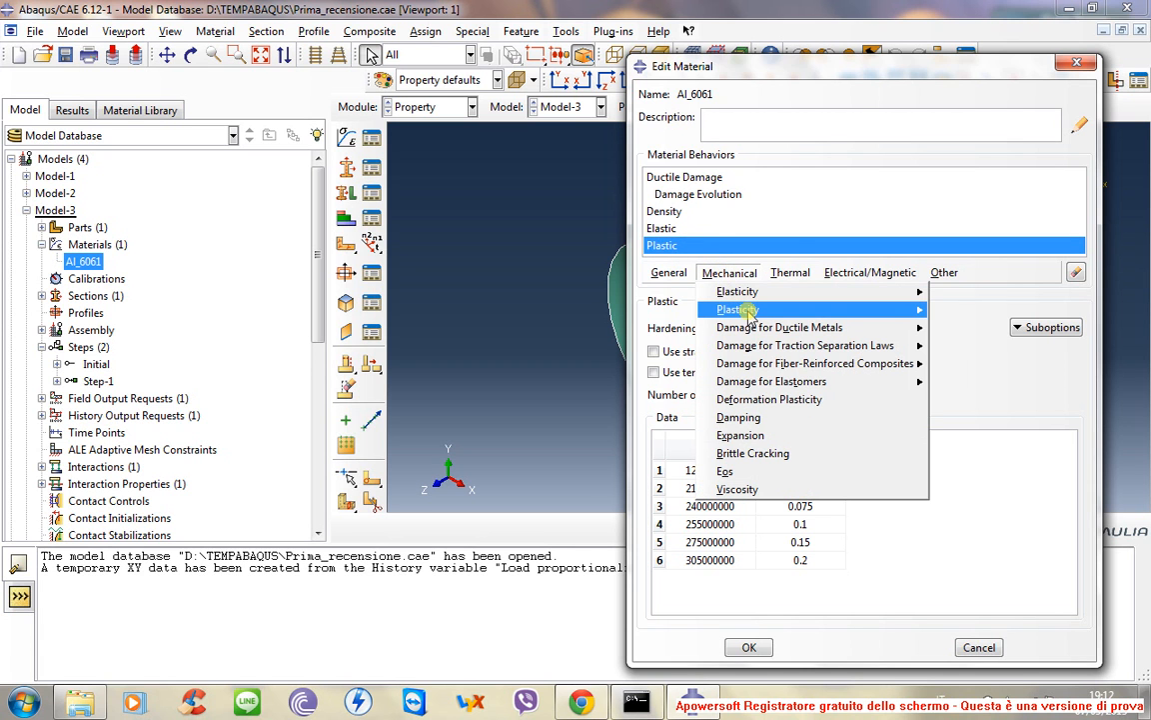
pyautogui.click(735, 309)
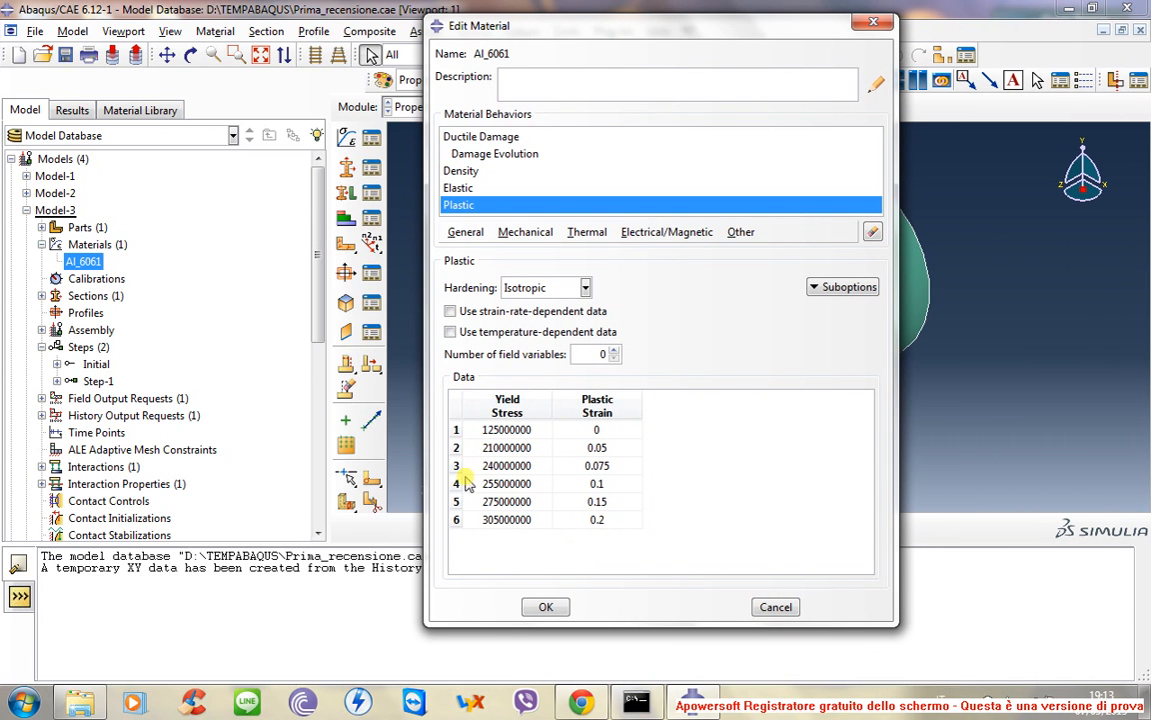
pyautogui.moveTo(557, 498)
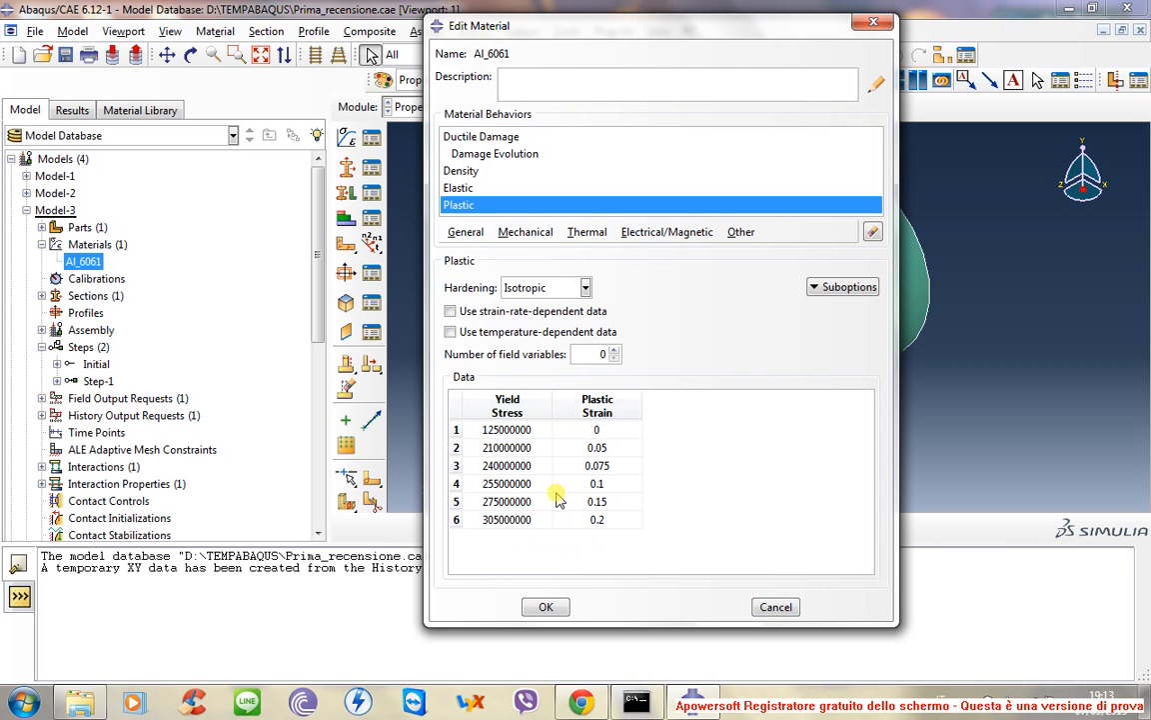
pyautogui.click(598, 406)
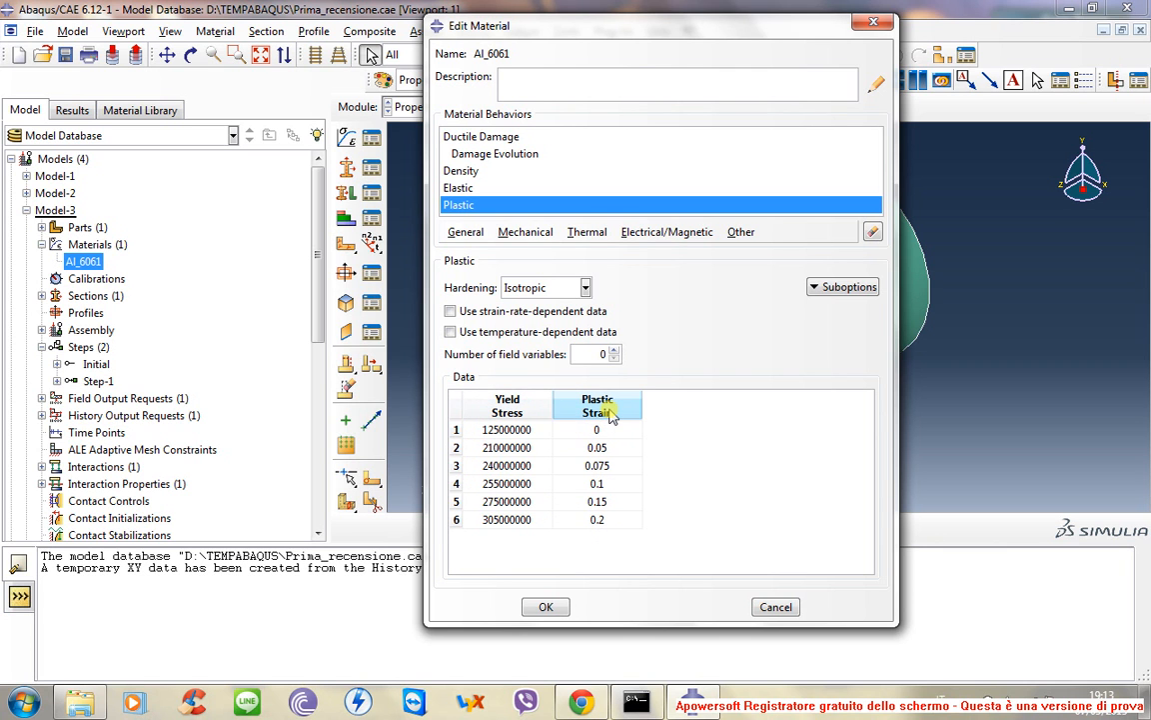
pyautogui.click(506, 406)
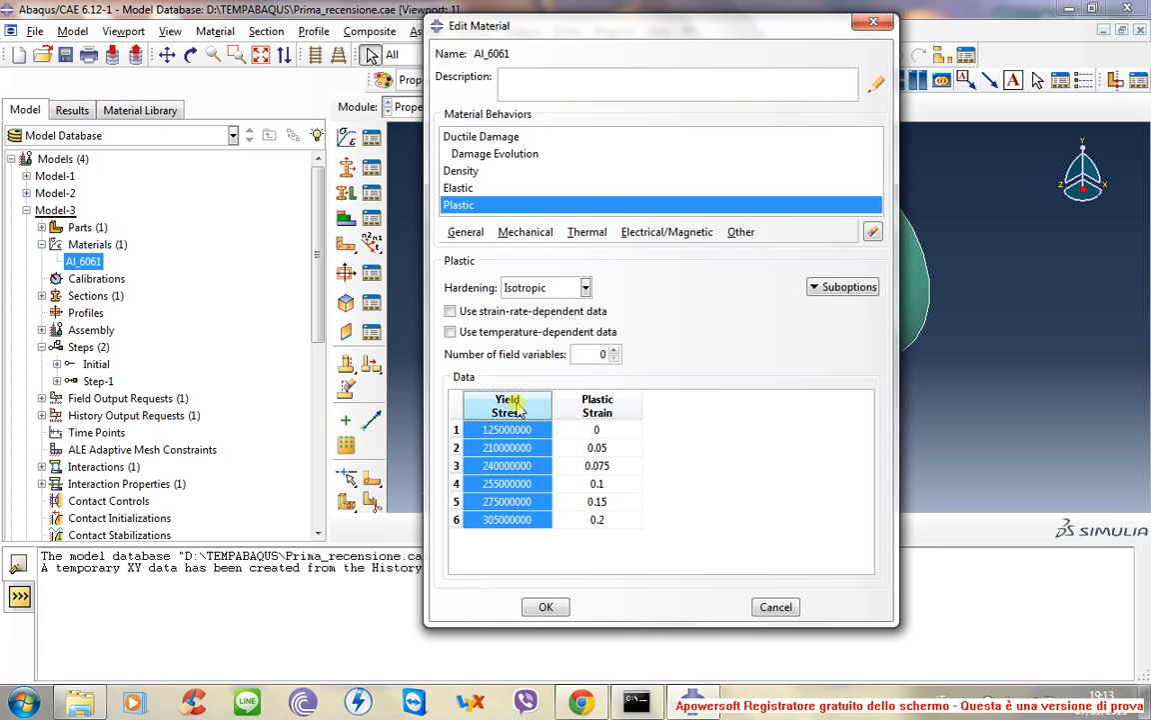
pyautogui.click(507, 428)
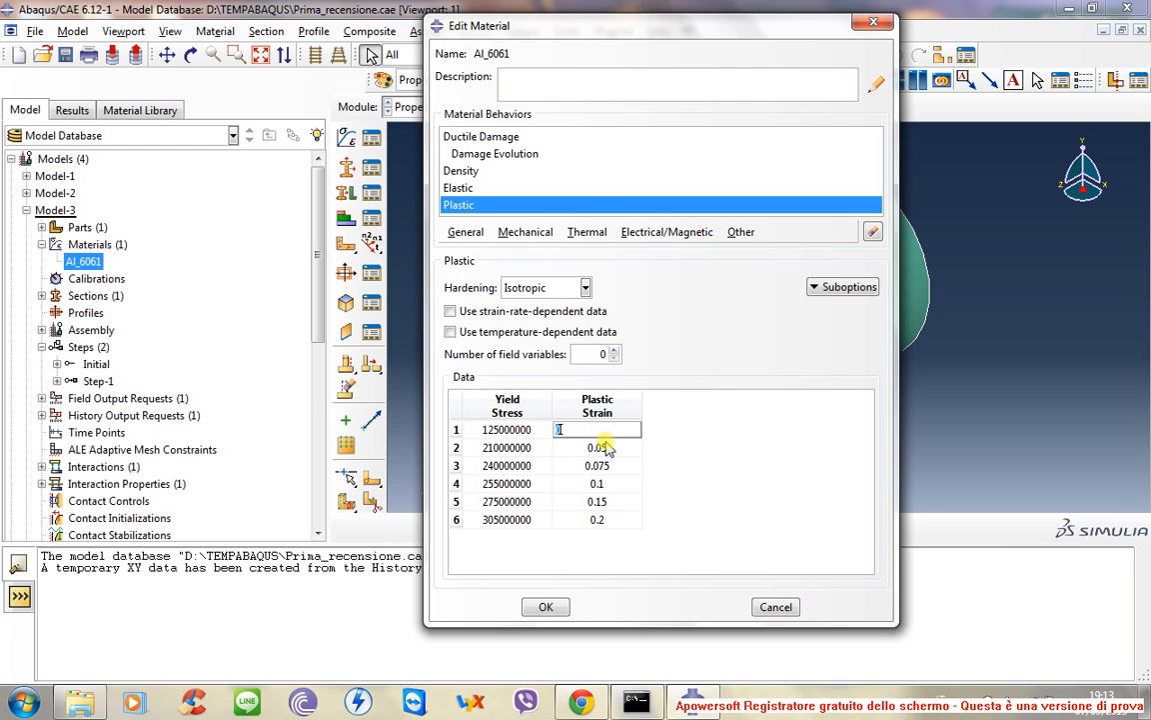
pyautogui.click(501, 447)
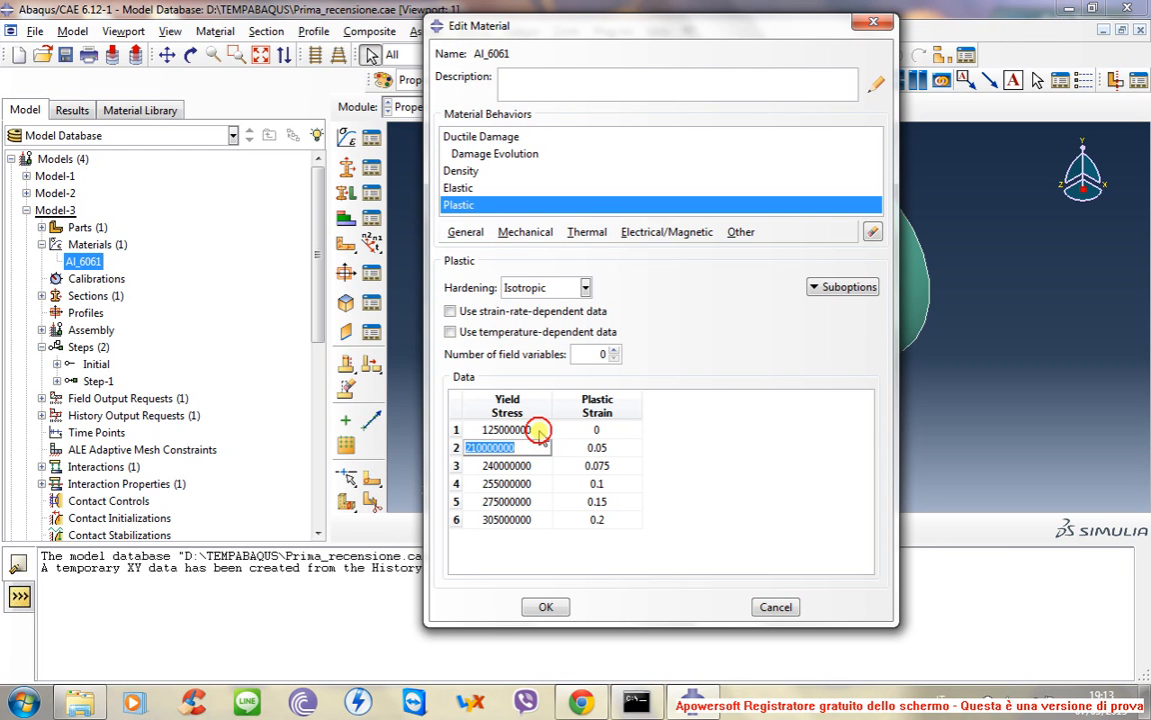
pyautogui.click(597, 429)
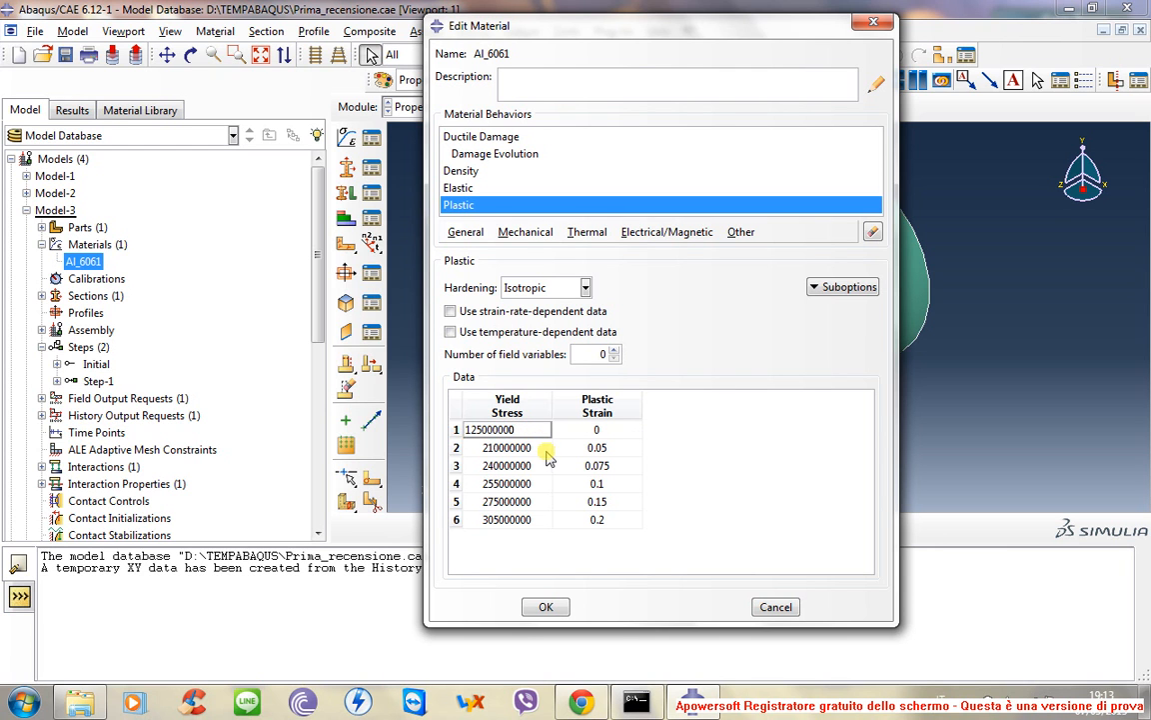
pyautogui.doubleClick(501, 447)
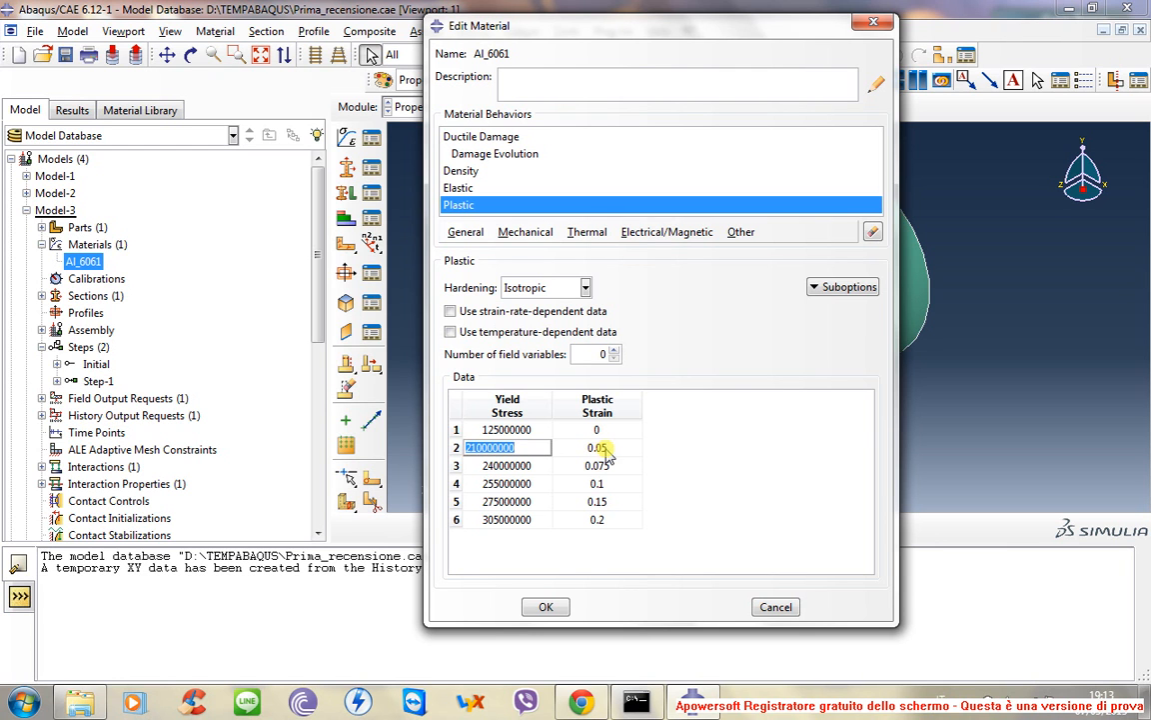
pyautogui.moveTo(598, 477)
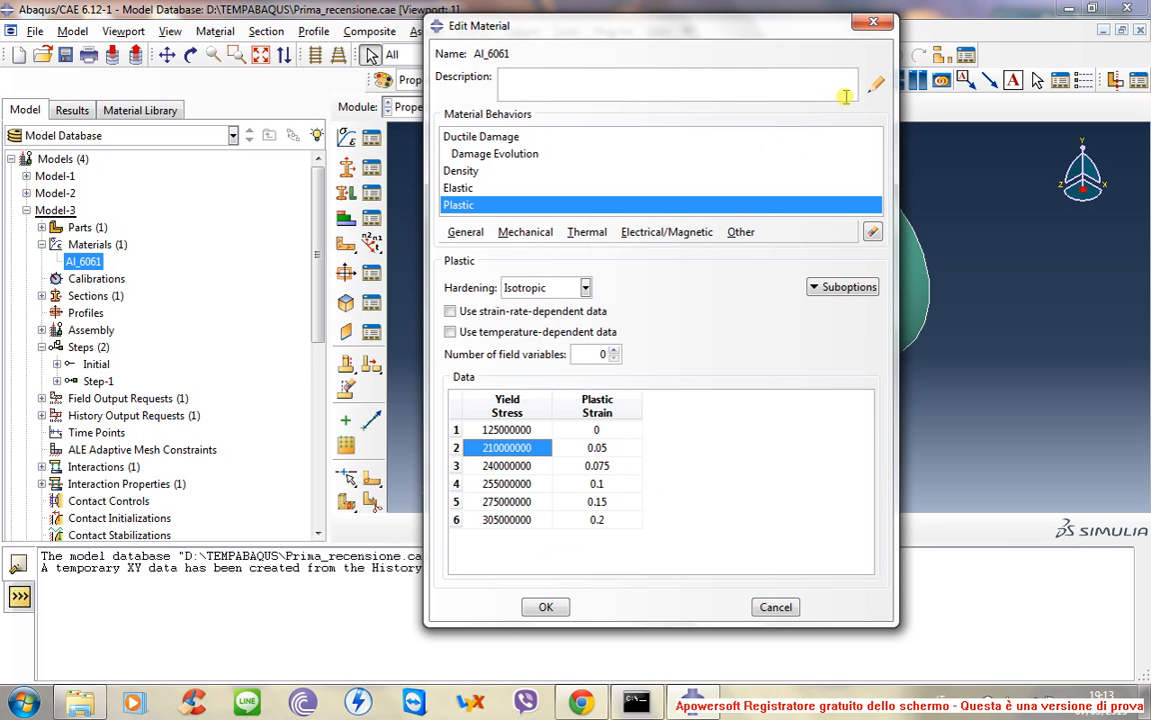
pyautogui.click(878, 83)
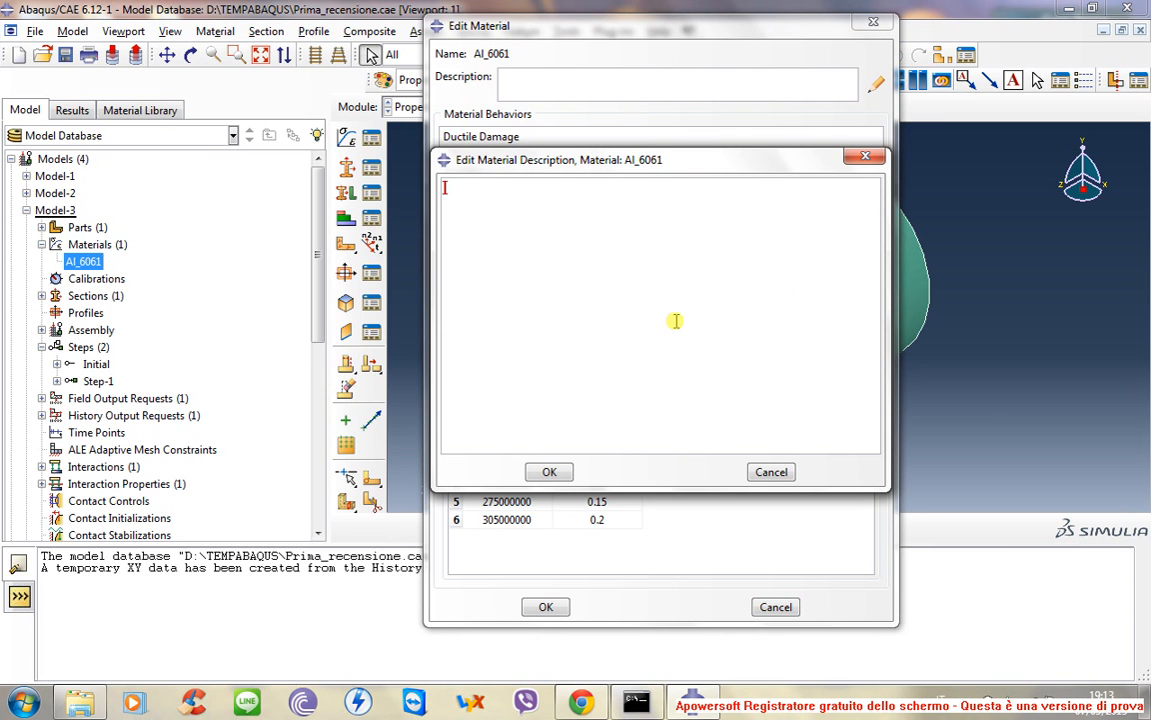
pyautogui.write('www.matw')
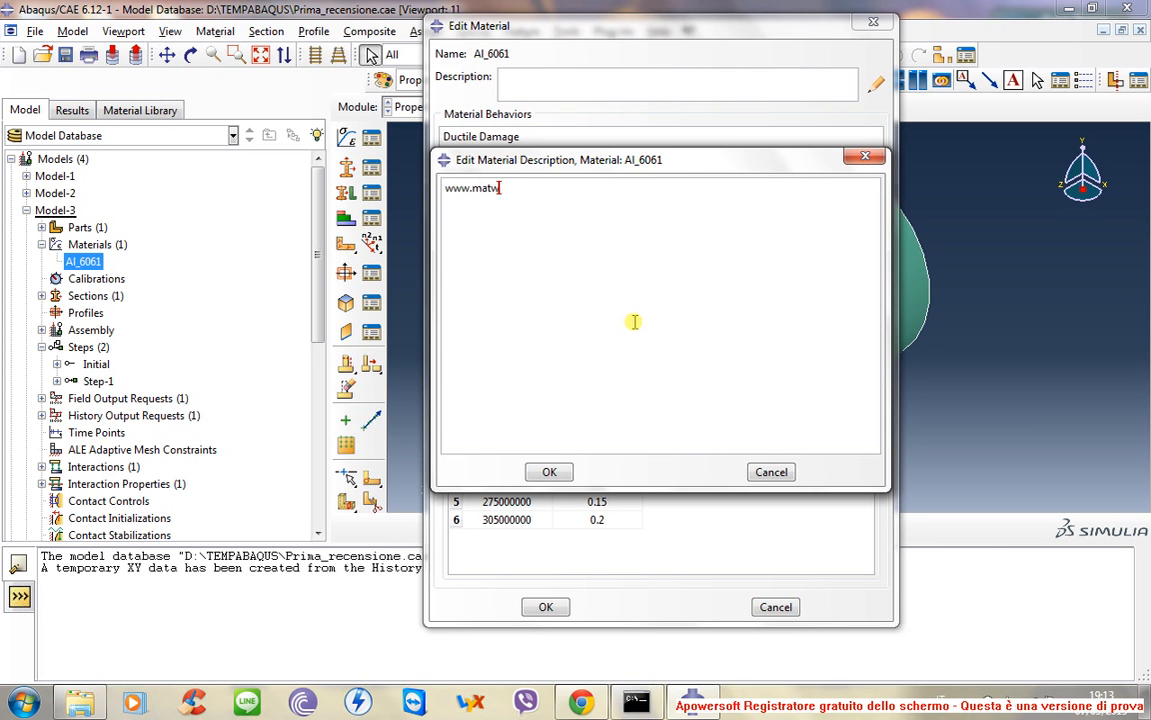
pyautogui.write('eb.com')
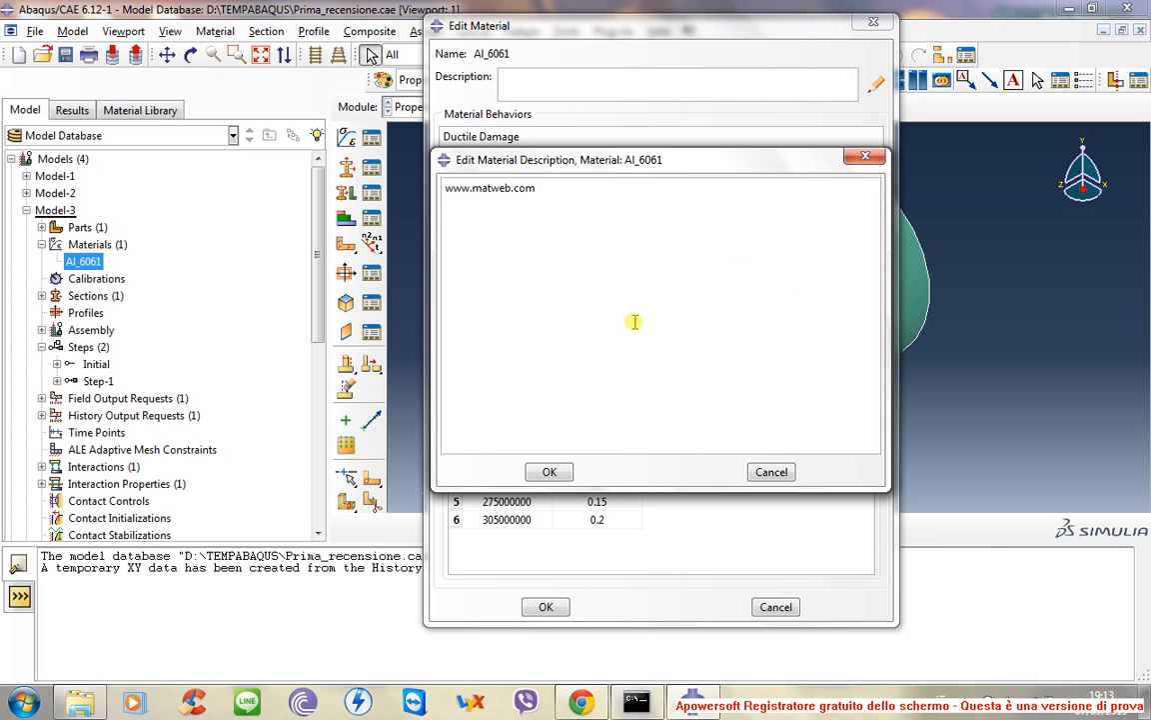
pyautogui.moveTo(614, 228)
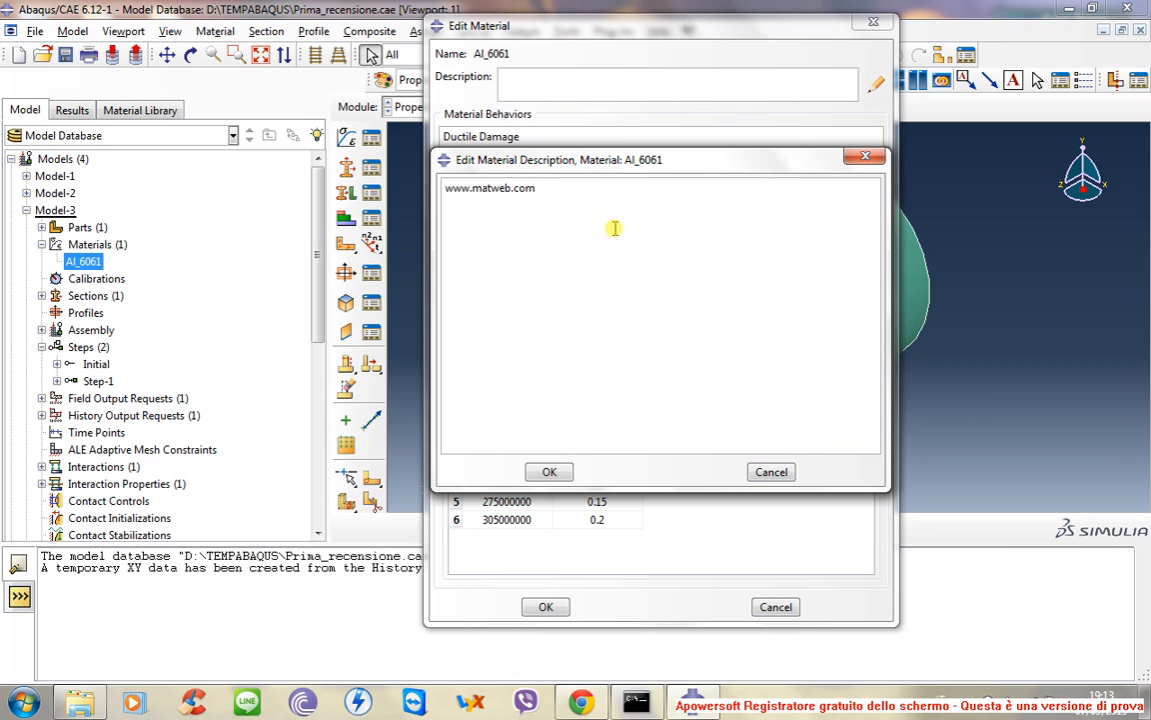
pyautogui.doubleClick(497, 188)
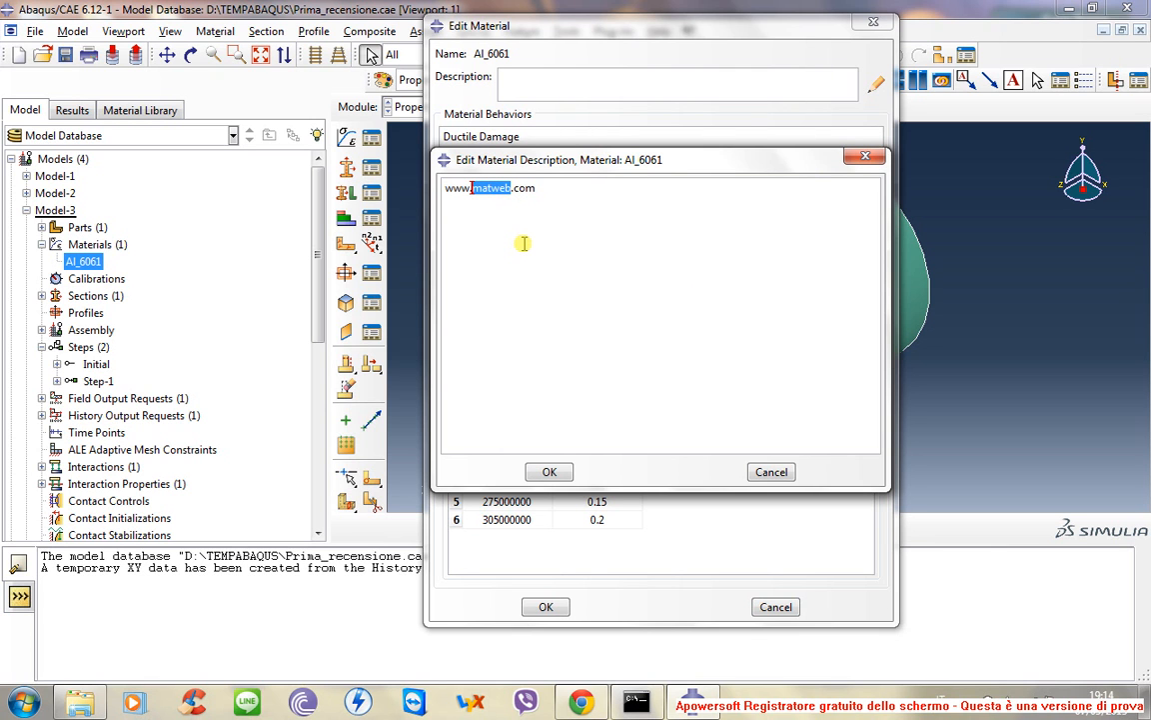
pyautogui.moveTo(764, 206)
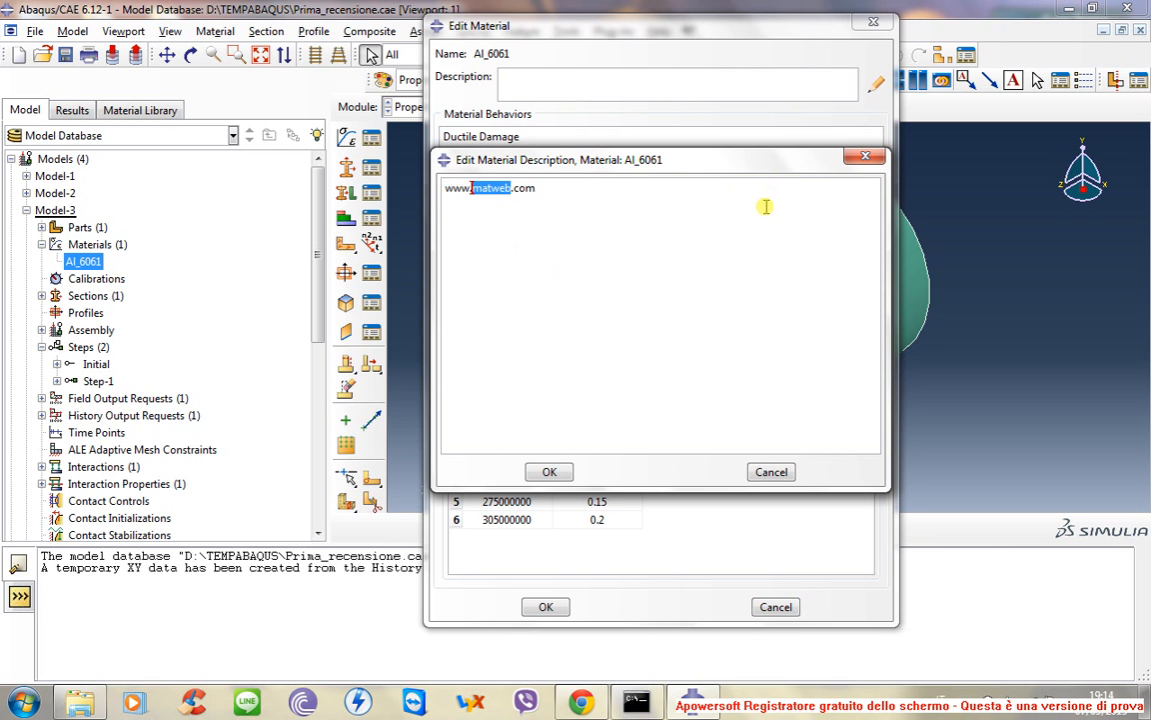
pyautogui.moveTo(581, 213)
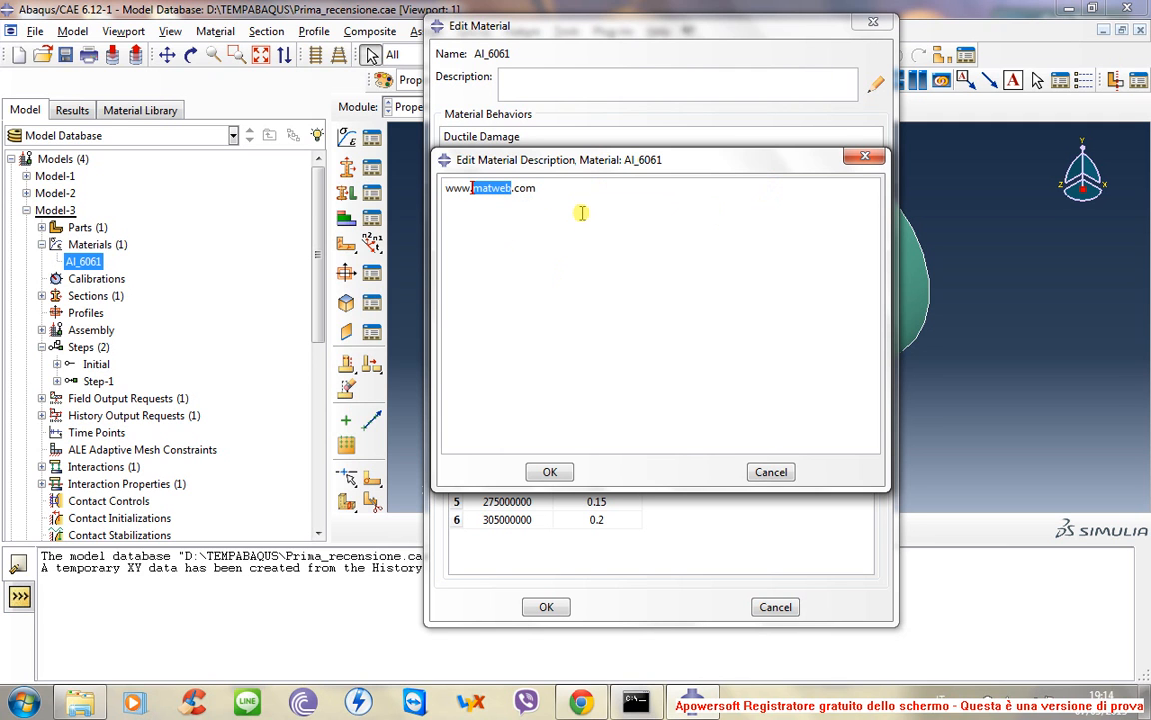
pyautogui.moveTo(761, 185)
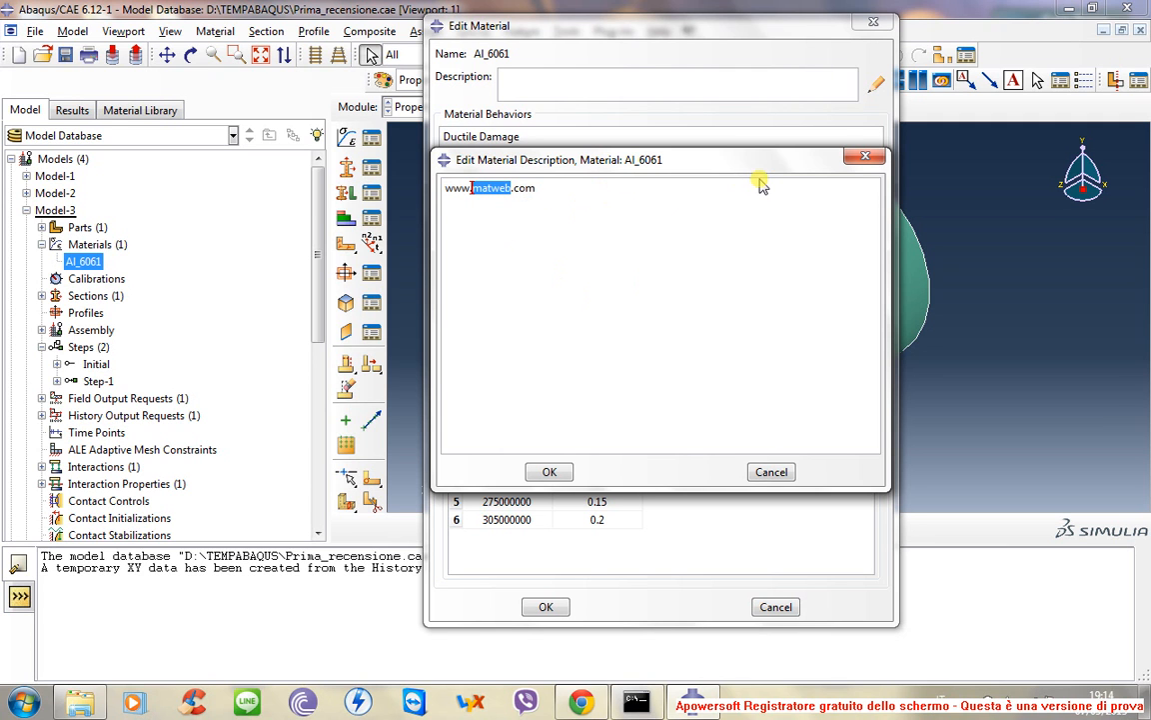
pyautogui.moveTo(785, 182)
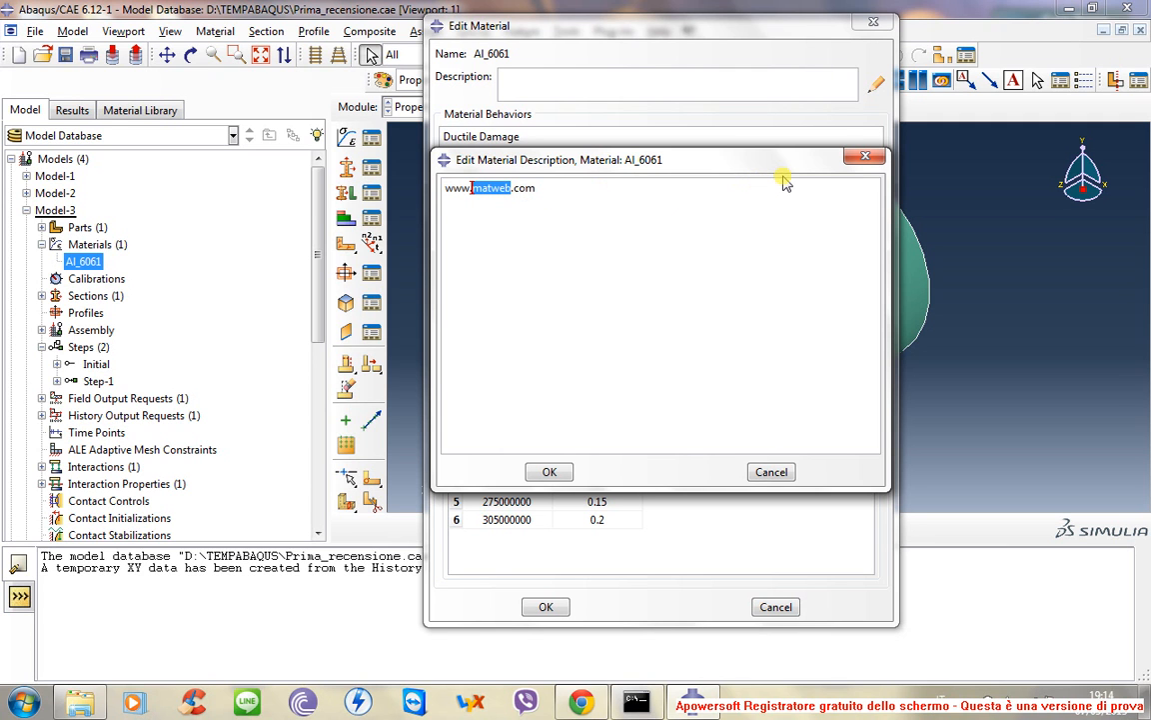
pyautogui.moveTo(860, 160)
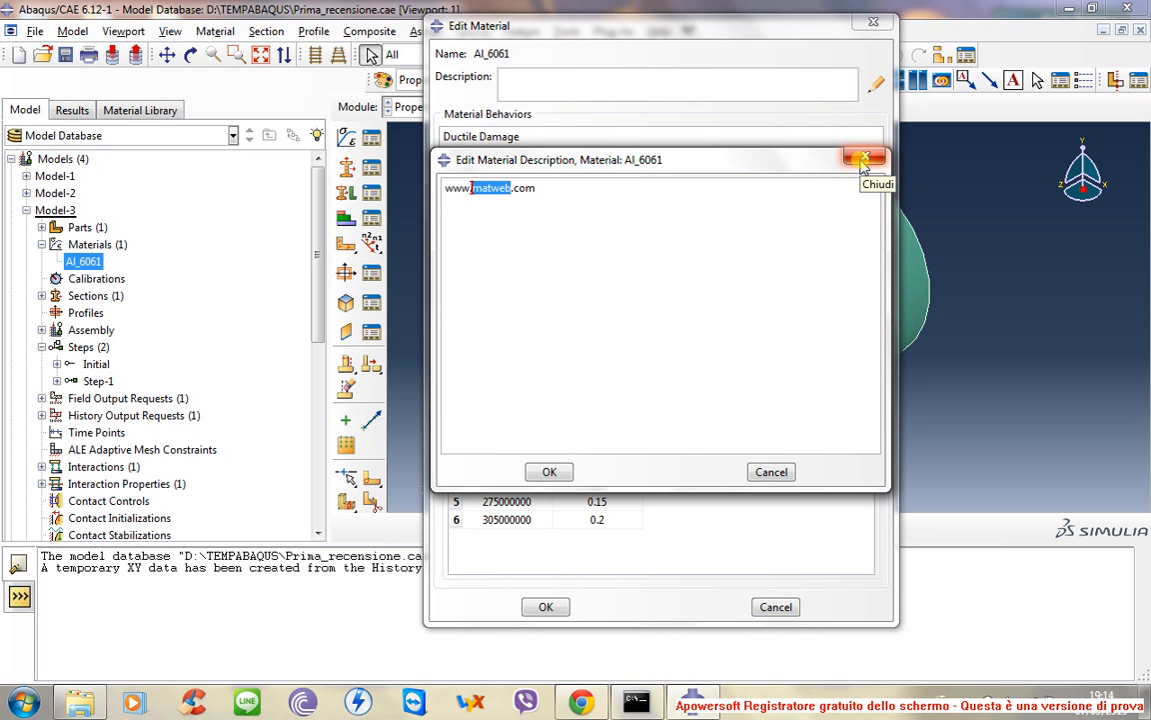